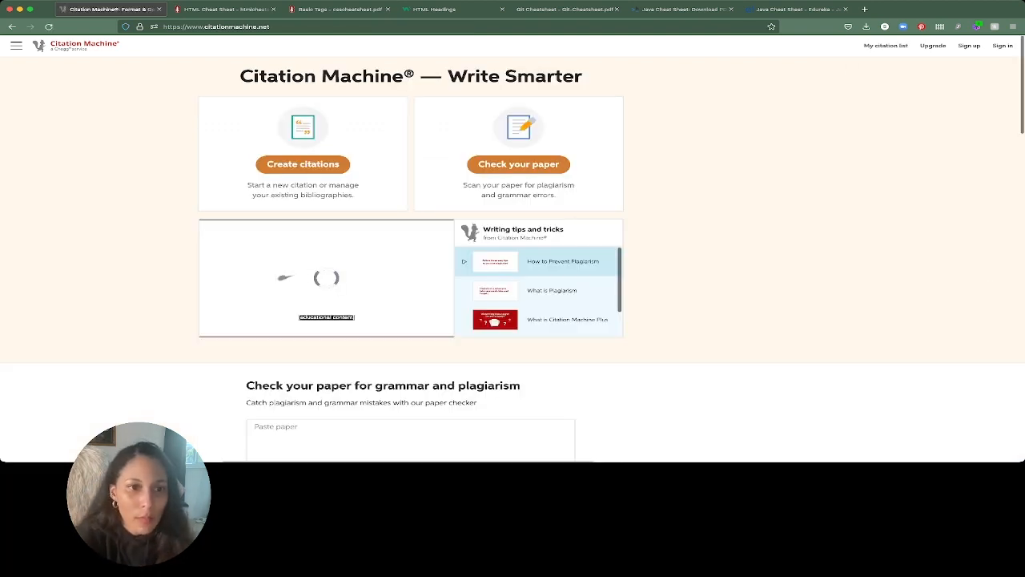
- Start creating a new citation in Citation Machine
{"action": "left_click", "coordinate": [302, 165]}
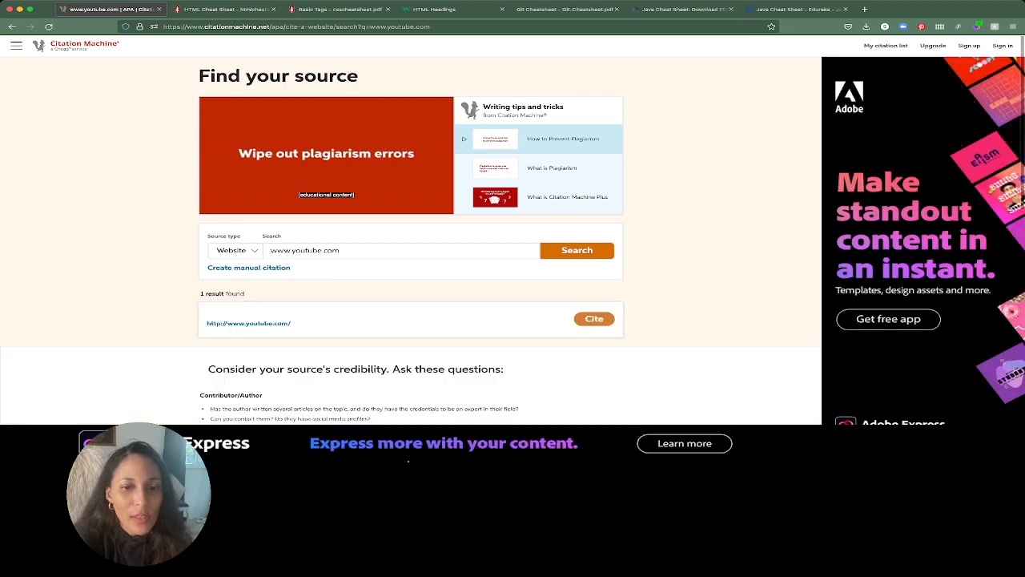
{"action": "left_click", "coordinate": [594, 318]}
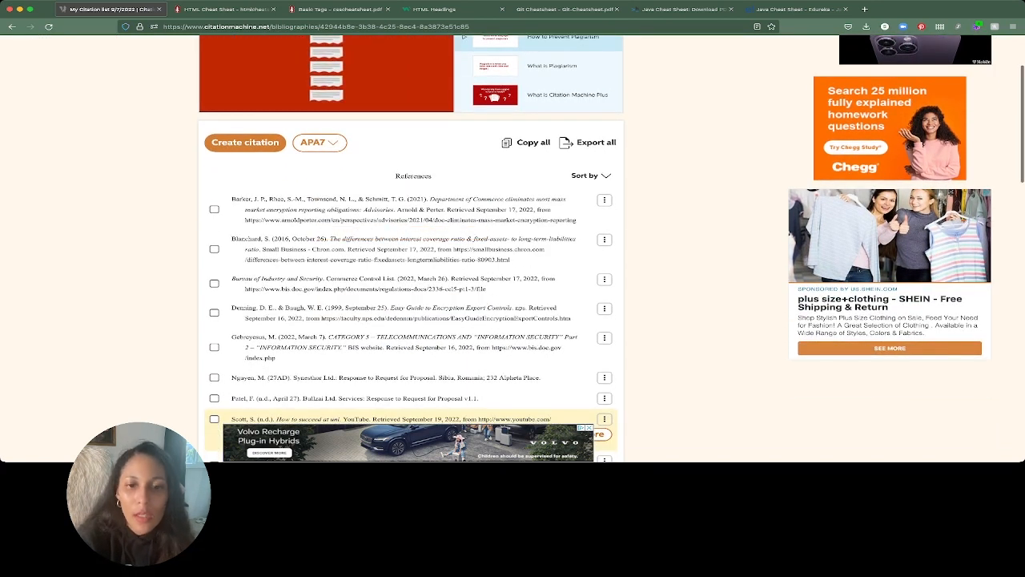
{"action": "left_click", "coordinate": [337, 9]}
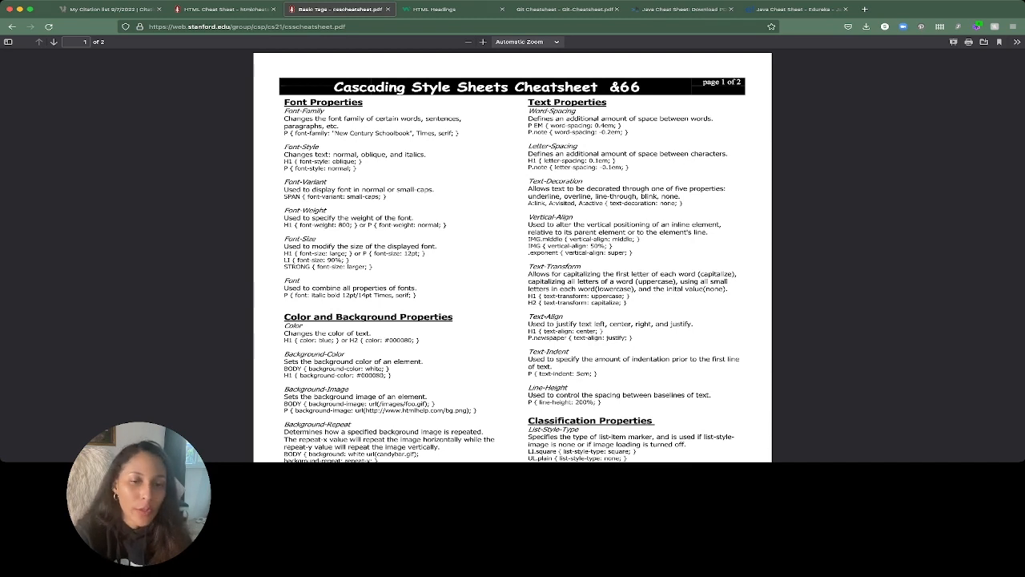
- Scroll the CSS cheatsheet PDF to its Box Properties page, then switch to the HTML Headings tab
{"action": "scroll", "scroll_direction": "down", "scroll_amount": 3}
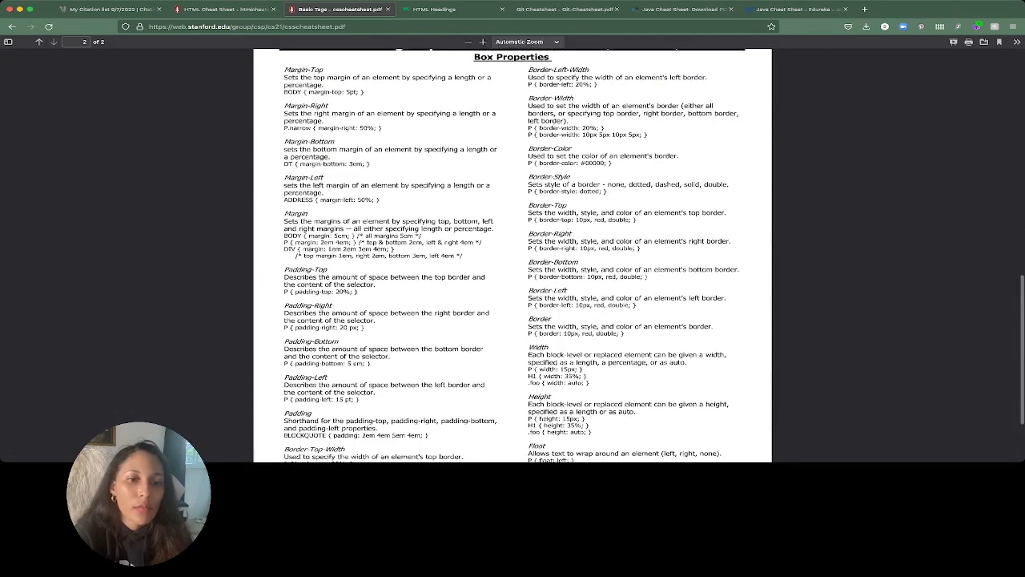
{"action": "left_click", "coordinate": [431, 9]}
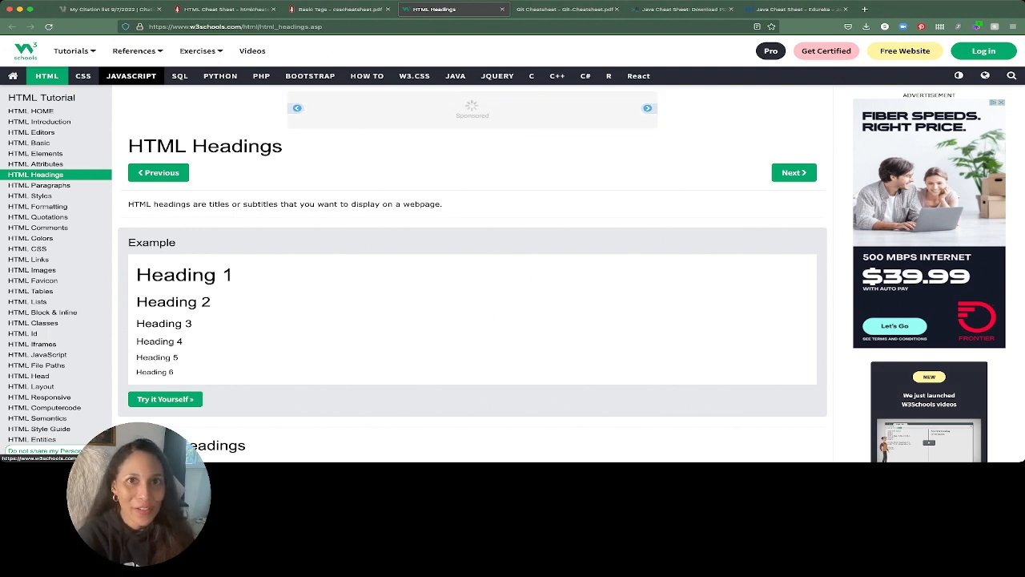
- Open the W3Schools Tryit example for HTML headings with a font-size style
{"action": "left_click", "coordinate": [165, 399]}
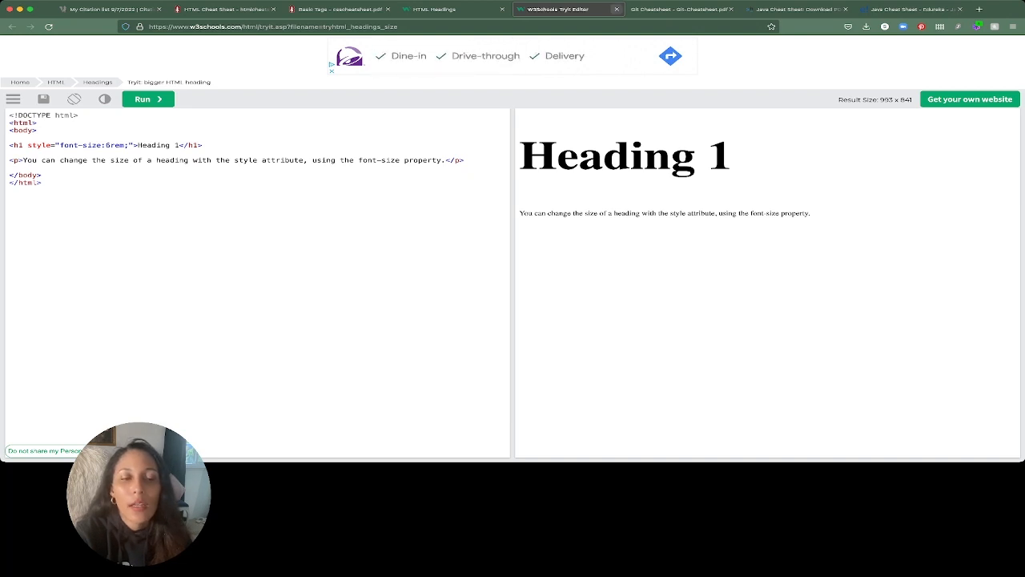
{"action": "left_click", "coordinate": [681, 9]}
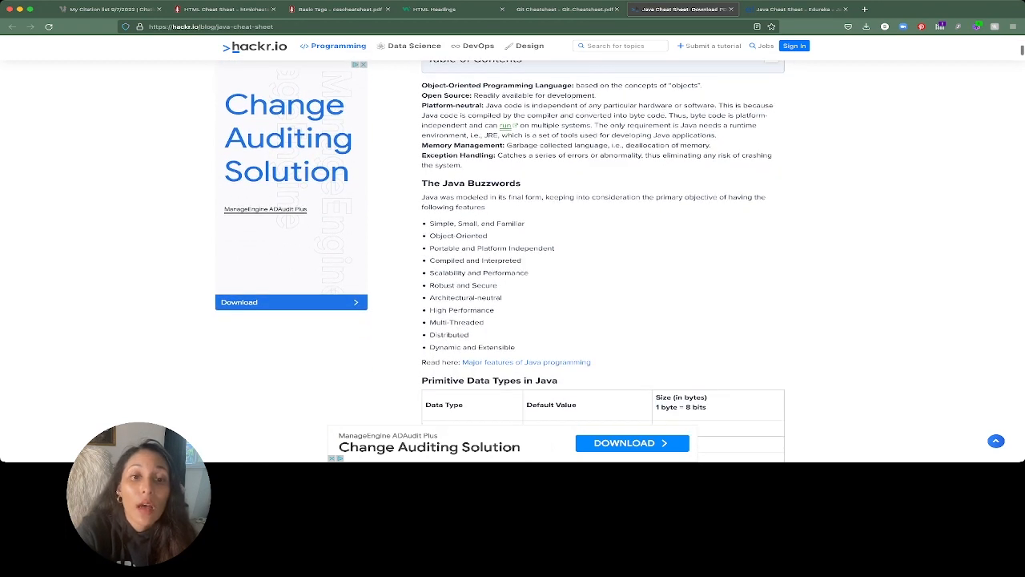
- Scroll the hackr.io Java cheat sheet down to Typecasting and the Operators in Java table
{"action": "scroll", "scroll_direction": "down", "scroll_amount": 3}
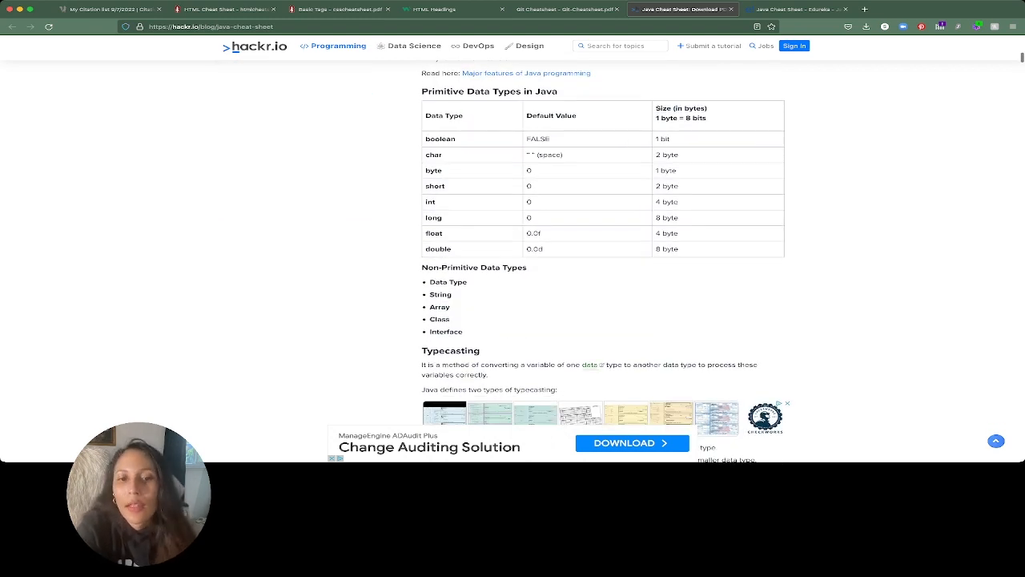
{"action": "scroll", "scroll_direction": "down", "scroll_amount": 3}
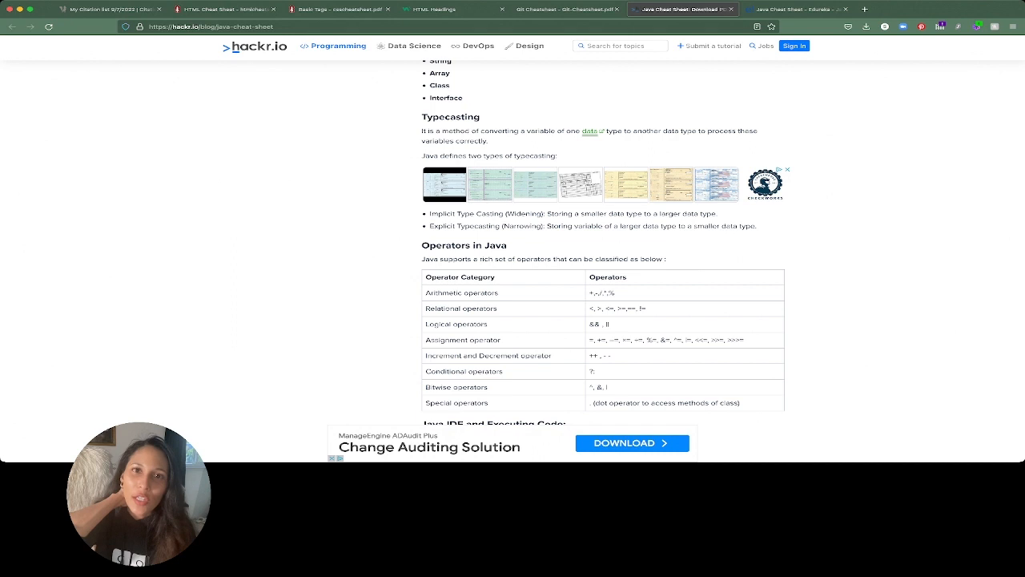
- Scroll to the Variables in Java table of local, instance and static variables and Reserved Words
{"action": "scroll", "scroll_direction": "down", "scroll_amount": 3}
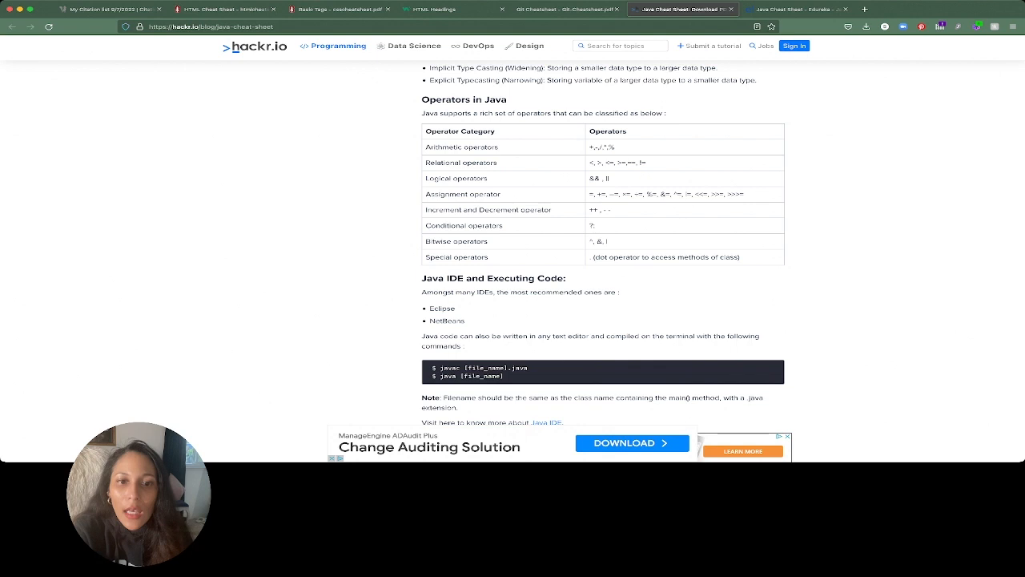
{"action": "scroll", "scroll_direction": "down", "scroll_amount": 3}
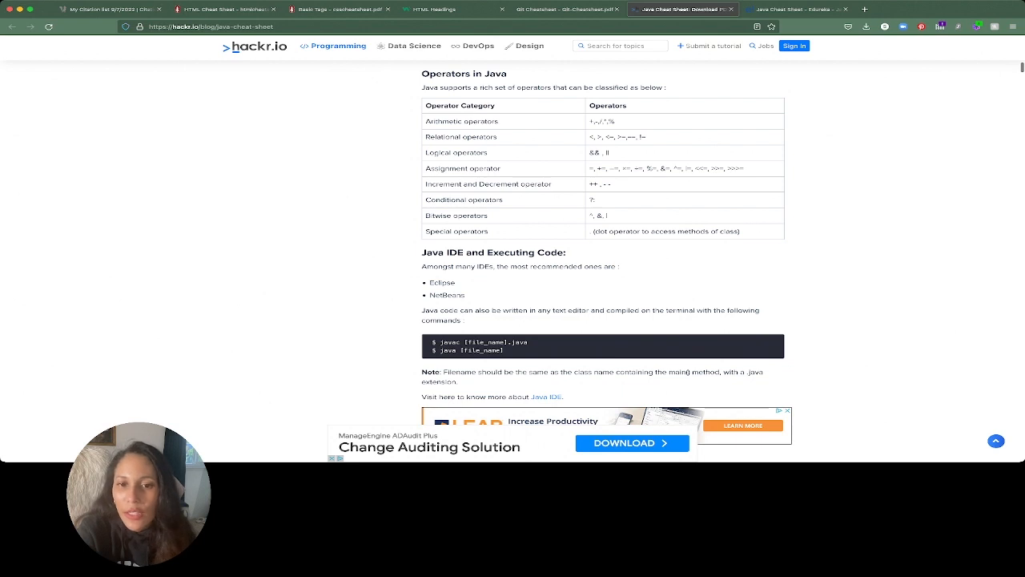
{"action": "scroll", "scroll_direction": "up", "scroll_amount": 3}
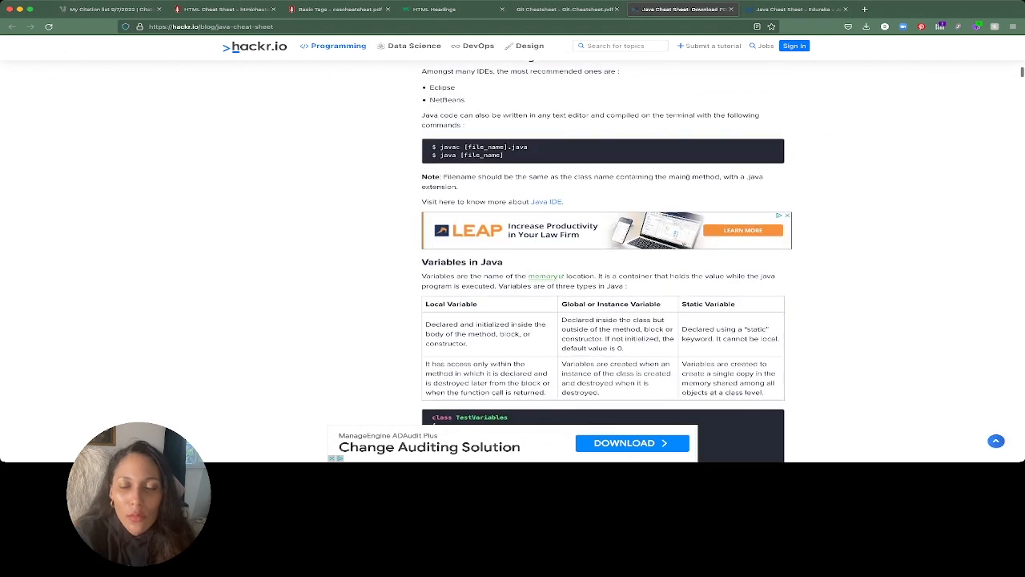
{"action": "scroll", "scroll_direction": "down", "scroll_amount": 3}
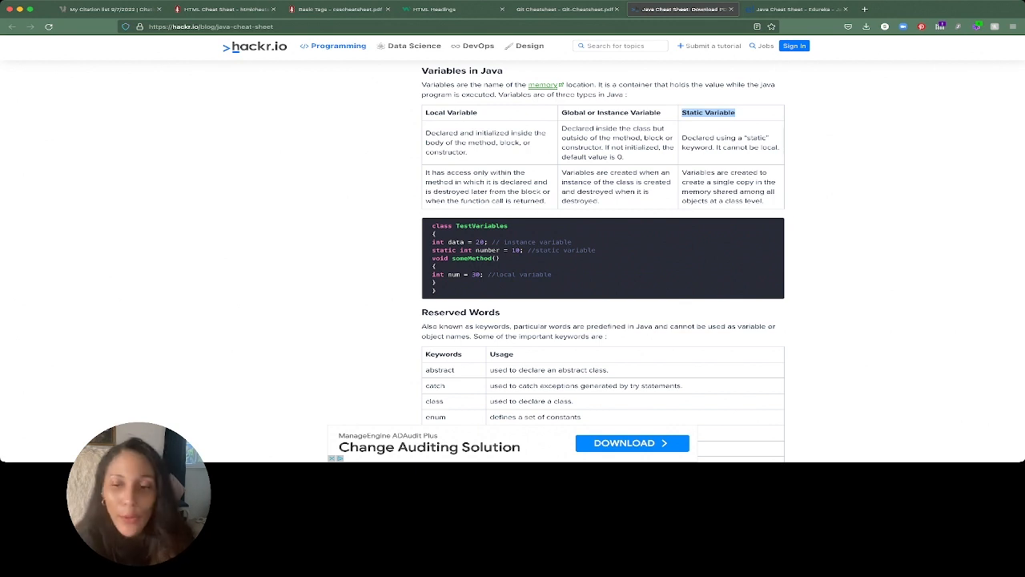
{"action": "scroll", "scroll_direction": "down", "scroll_amount": 3}
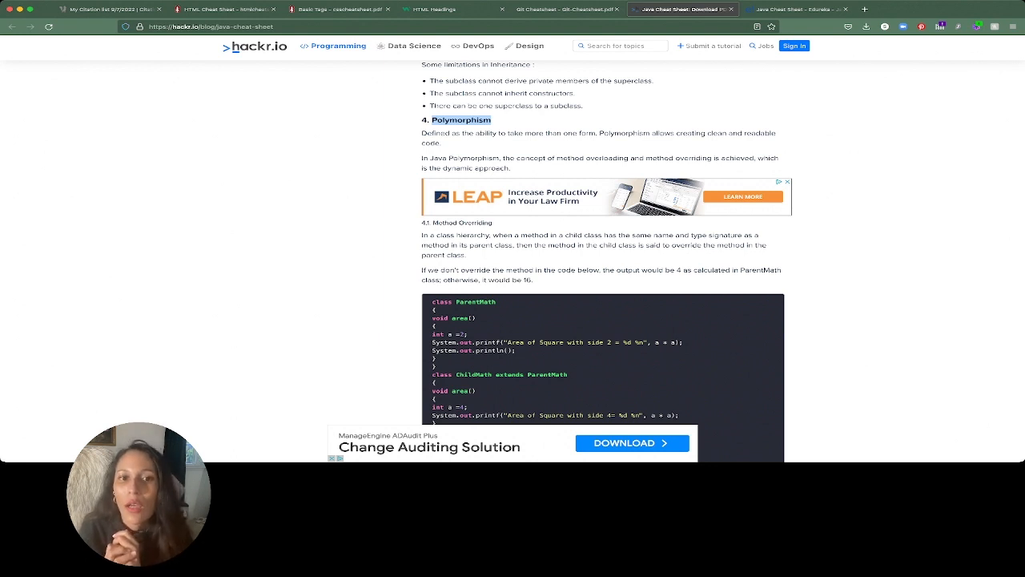
- Switch to the tab with Edureka's Core Java Cheatsheet PDF
{"action": "left_click", "coordinate": [787, 9]}
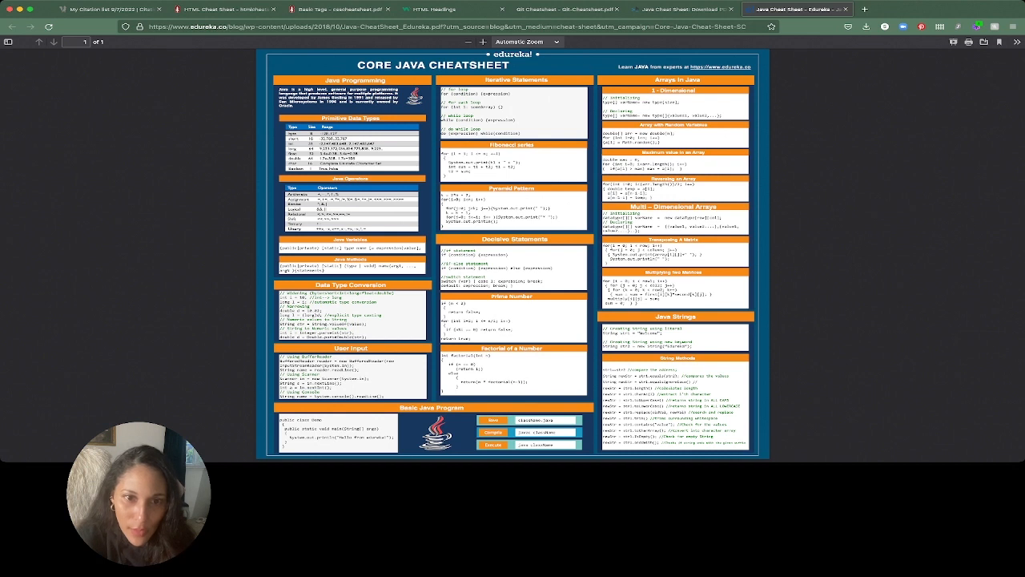